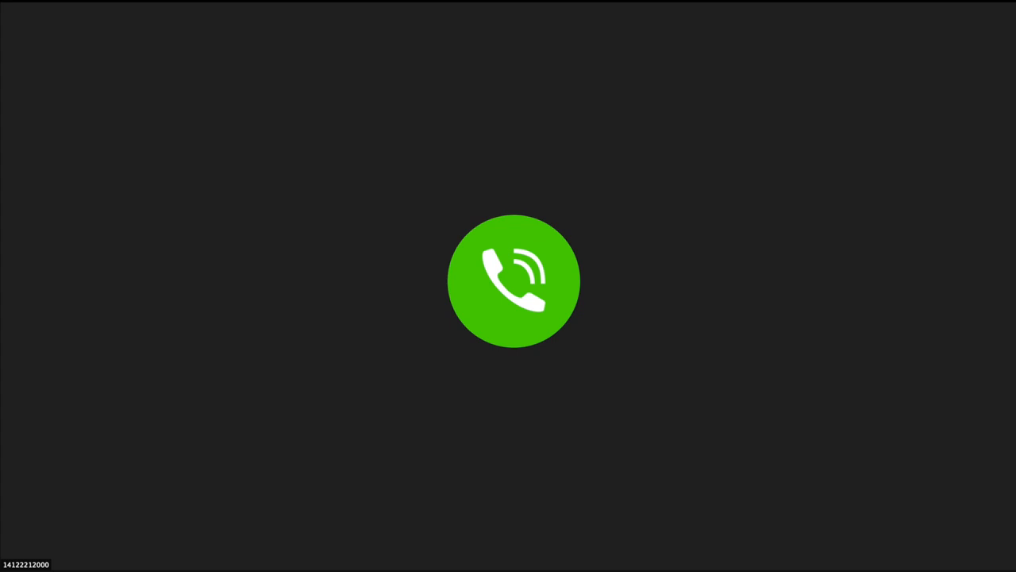
Join the Zoom call so the participant's live video replaces the connecting screen
{"action": "left_click", "coordinate": [515, 279]}
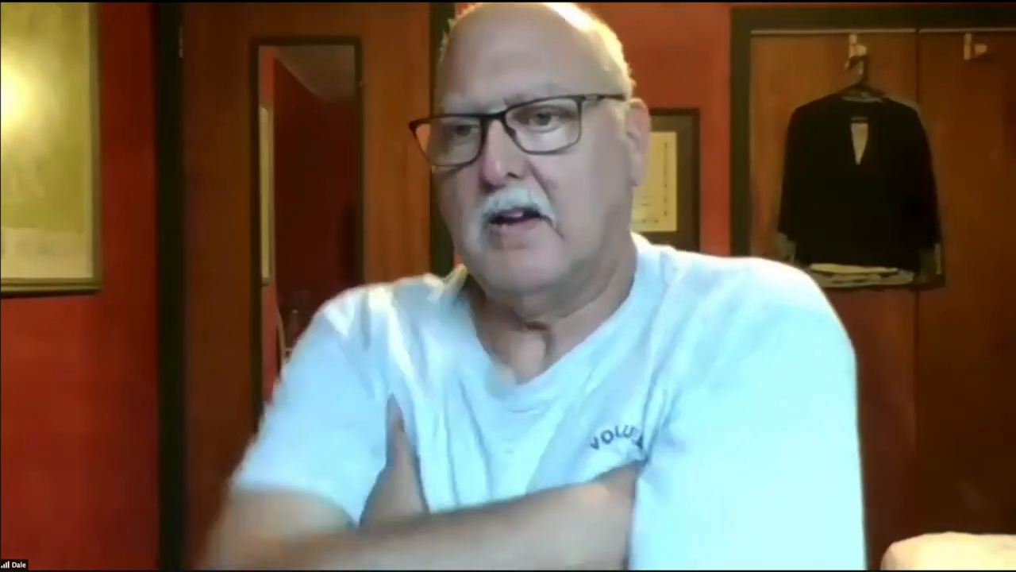